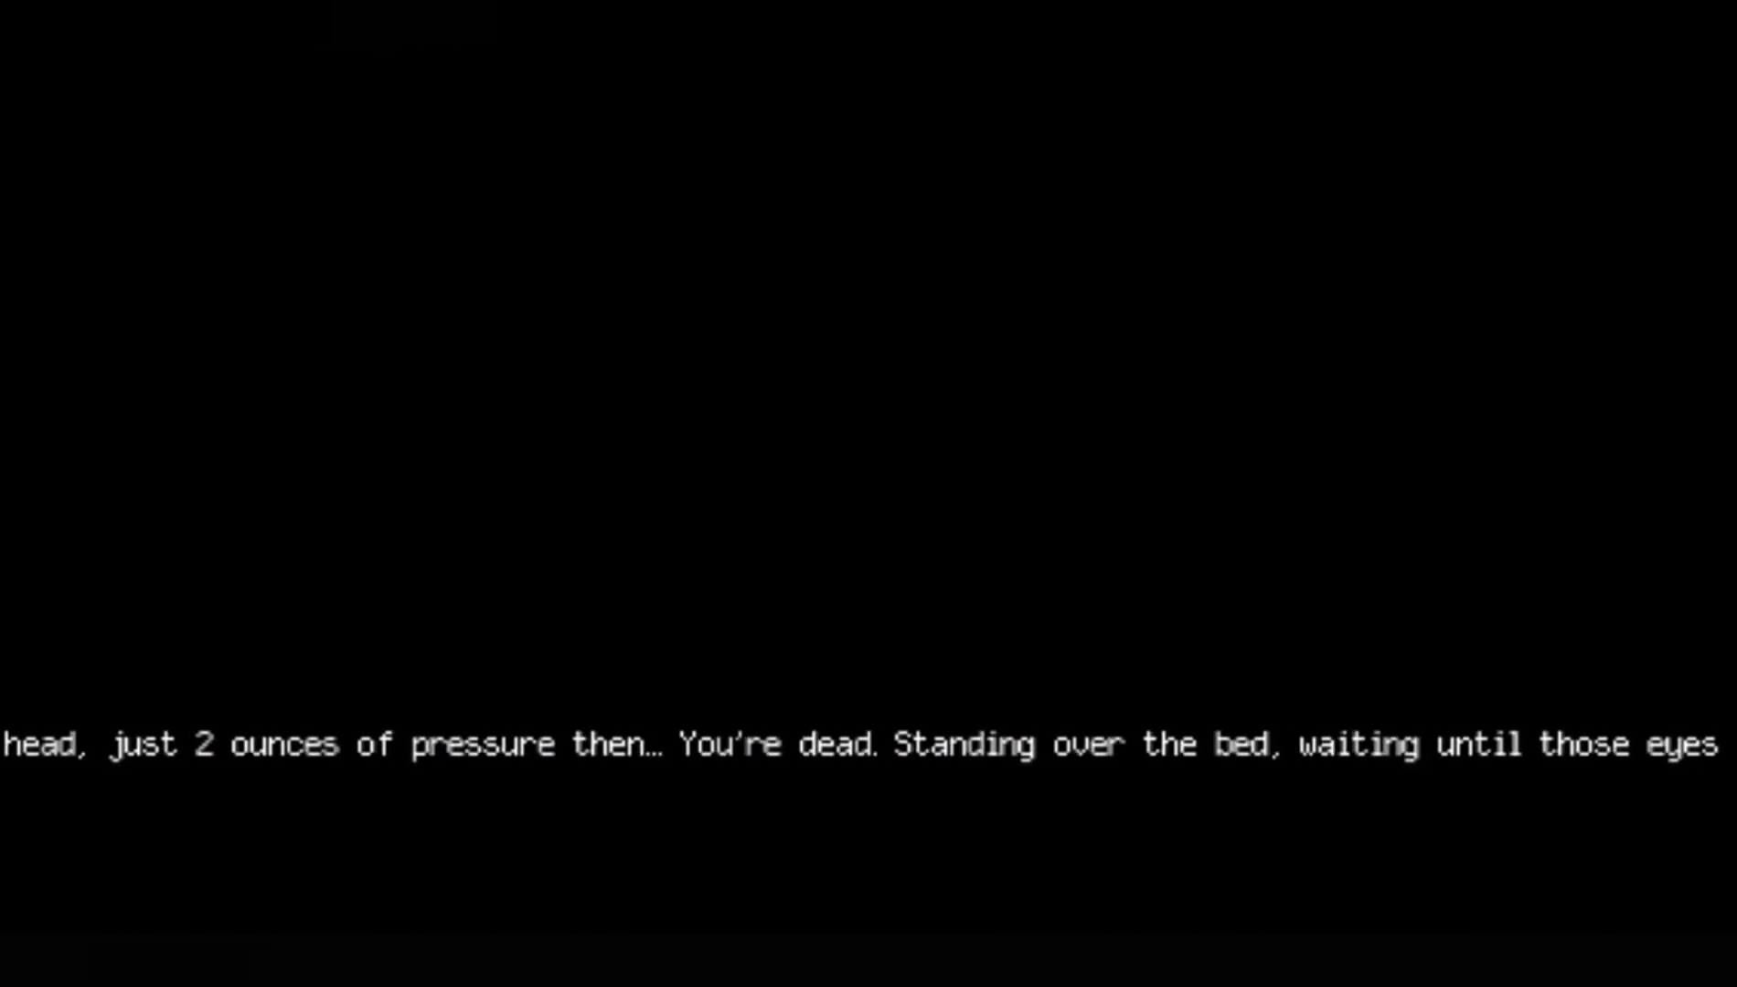
scroll("left", 3)
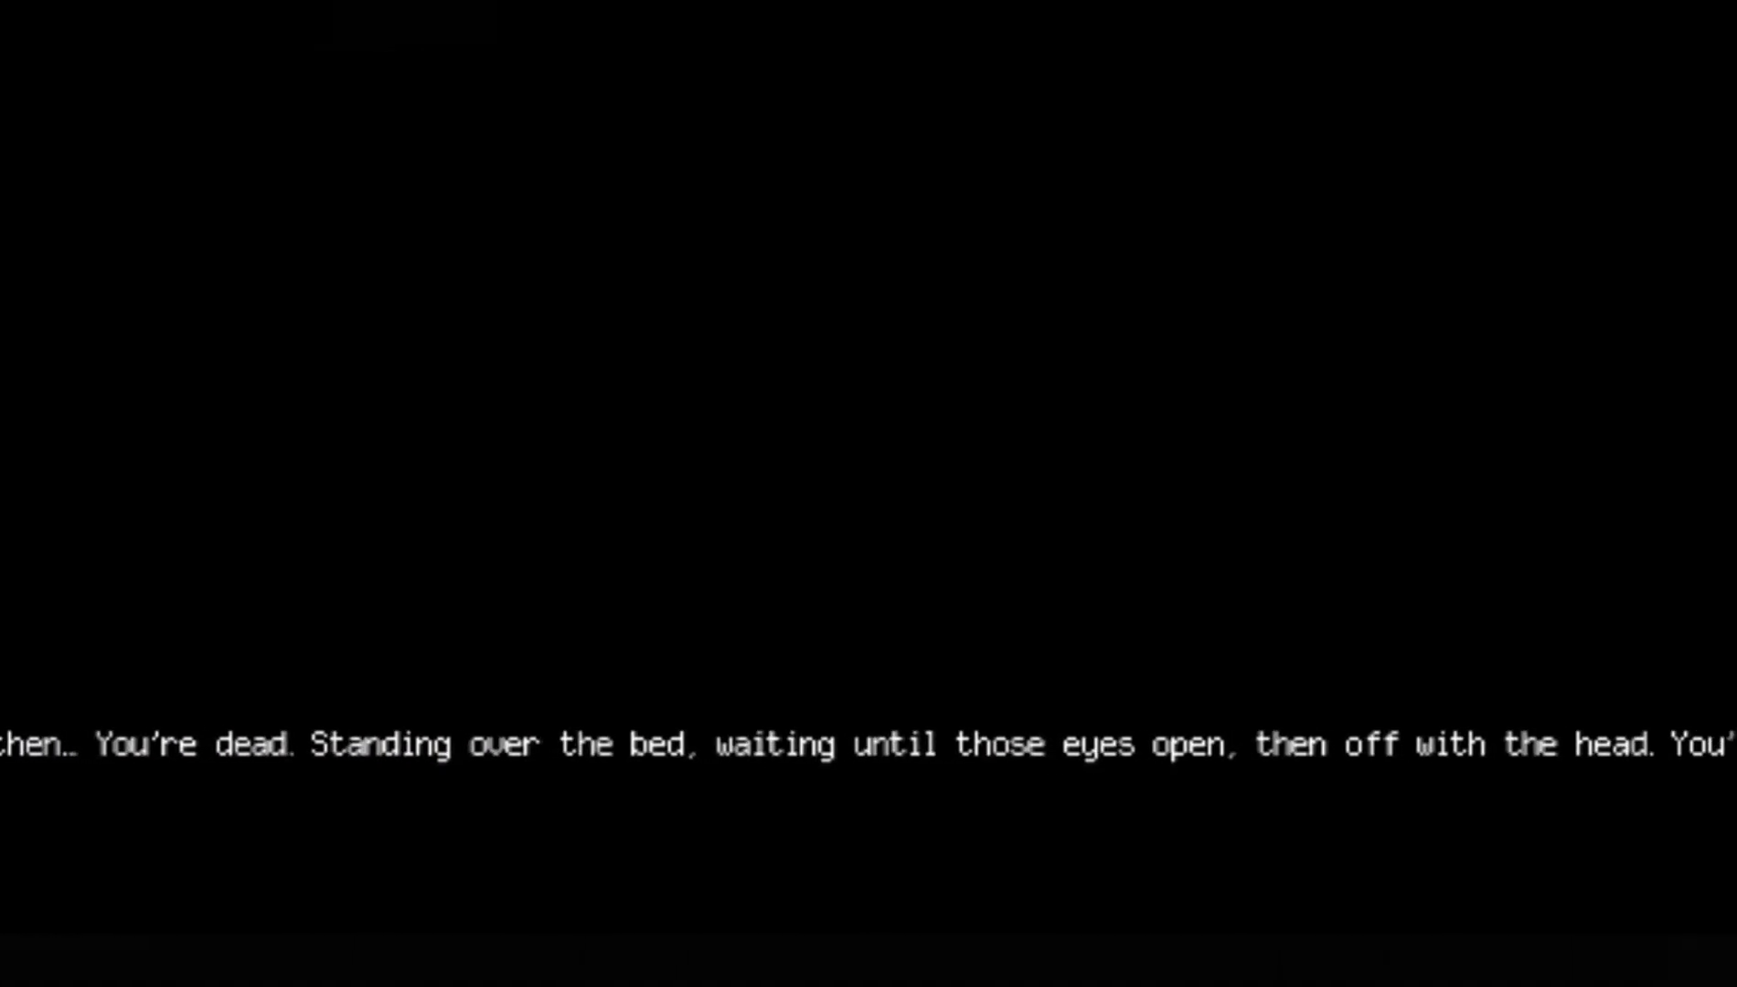